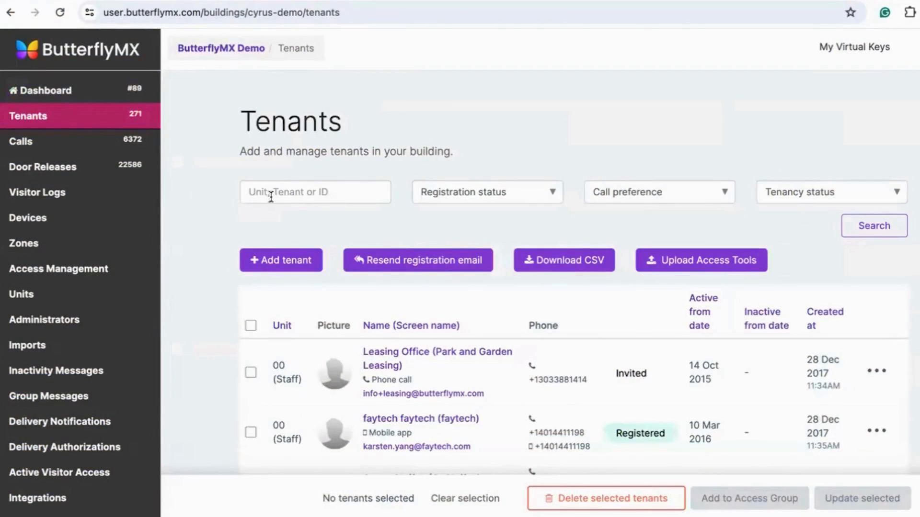
Step: Search the tenants list for 'demo tenant', returning Demo Tenant in unit 42
text(demo tenant)
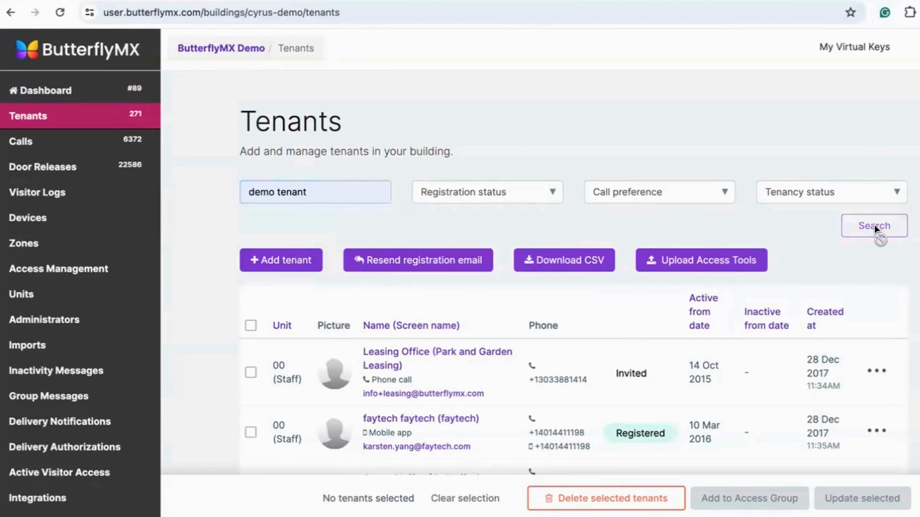
click(874, 226)
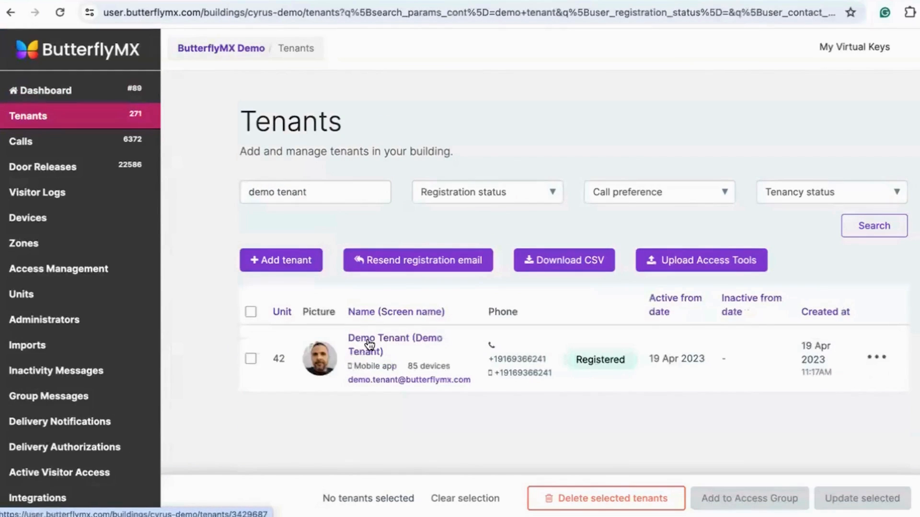
Step: Open Demo Tenant's access tools page and show the New Access Tool type choices
click(394, 344)
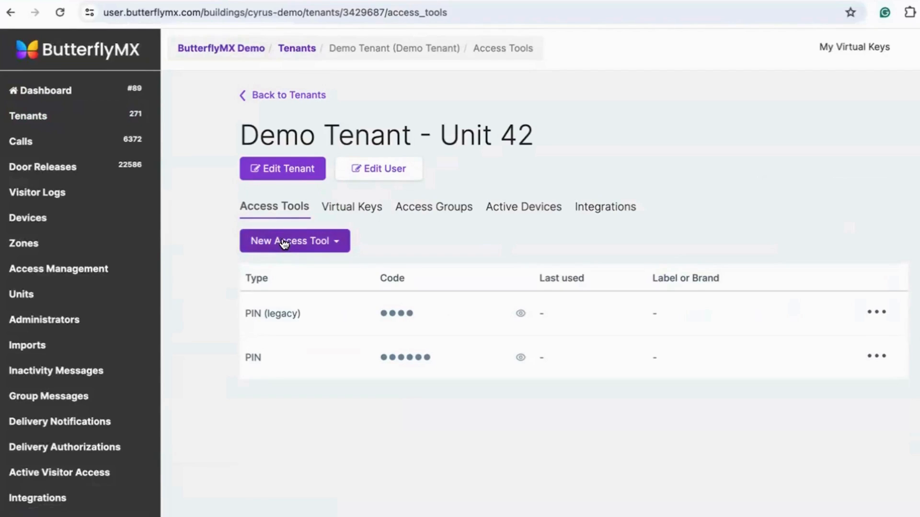
click(294, 241)
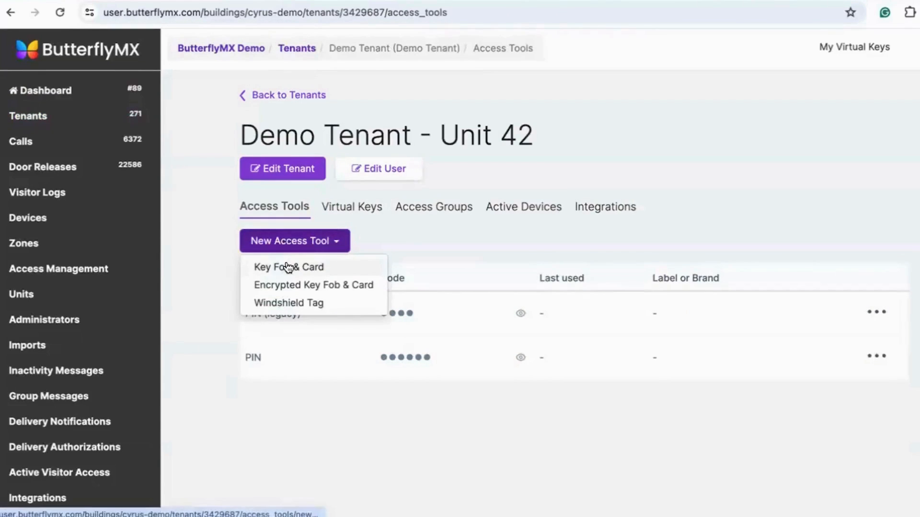
Step: Choose Key Fob & Card and enter the new access tool's ID for Demo Tenant
click(288, 268)
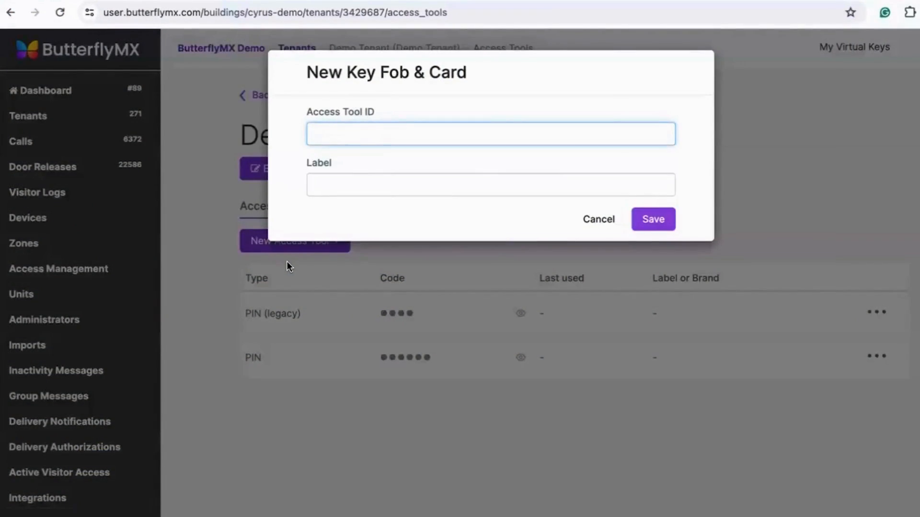
click(490, 134)
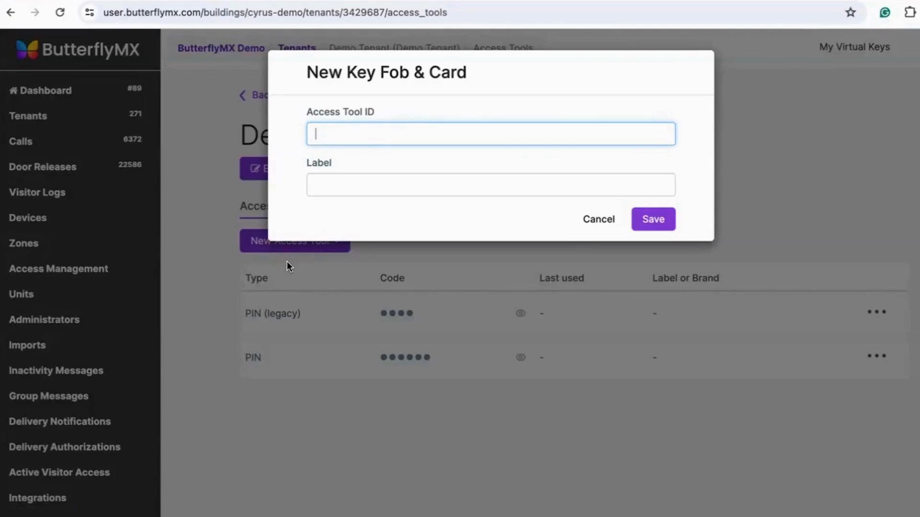
click(653, 219)
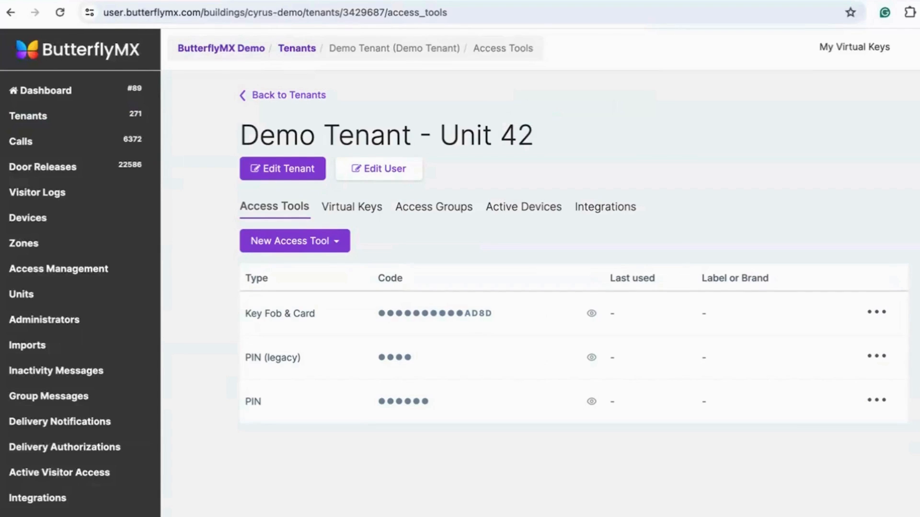
mouse_move(251, 310)
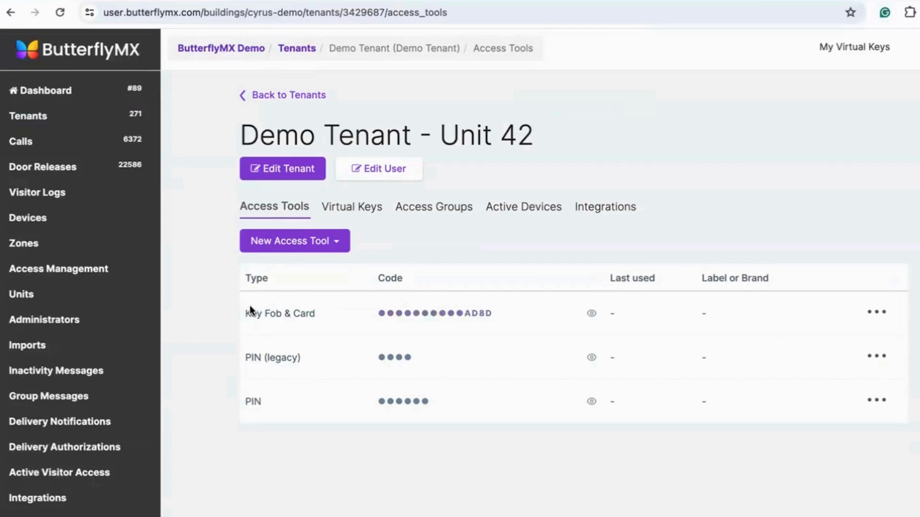
mouse_move(545, 327)
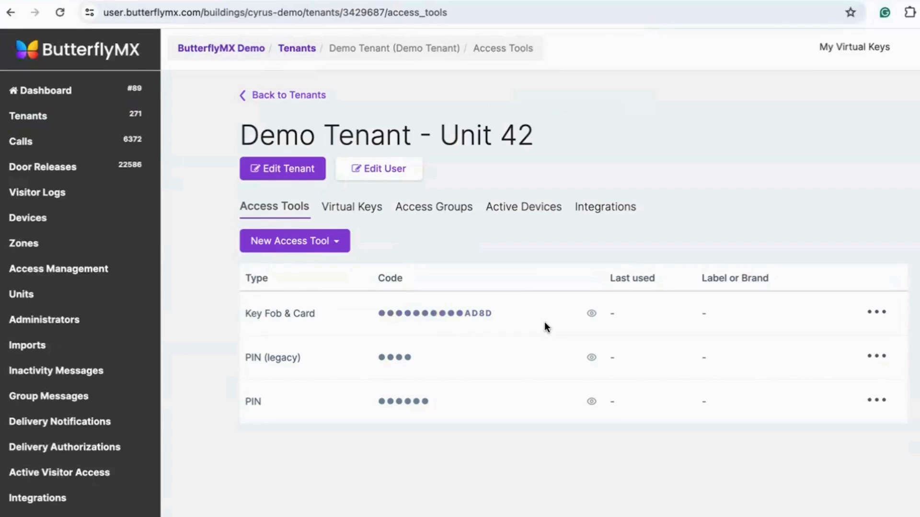